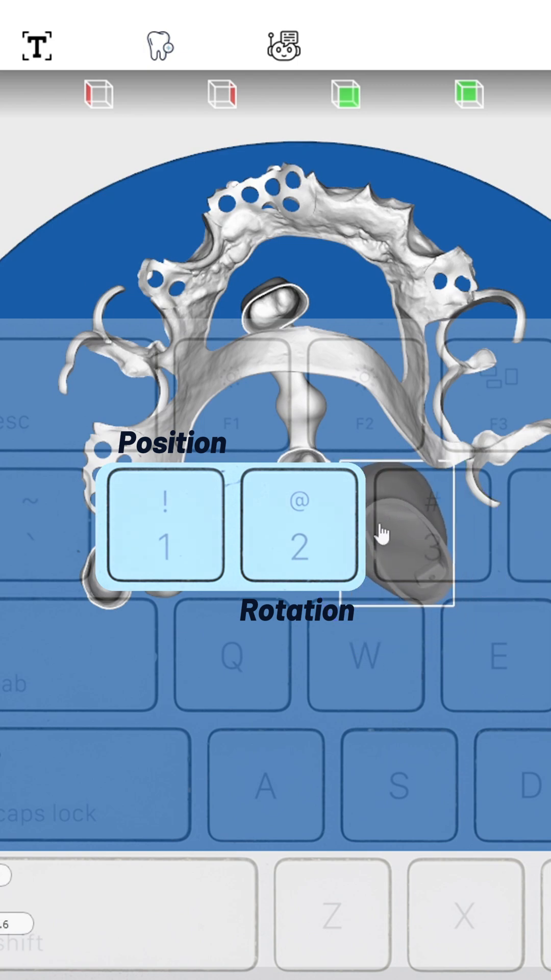
- Open 2Build's main menu listing project commands such as Settings
click(31, 48)
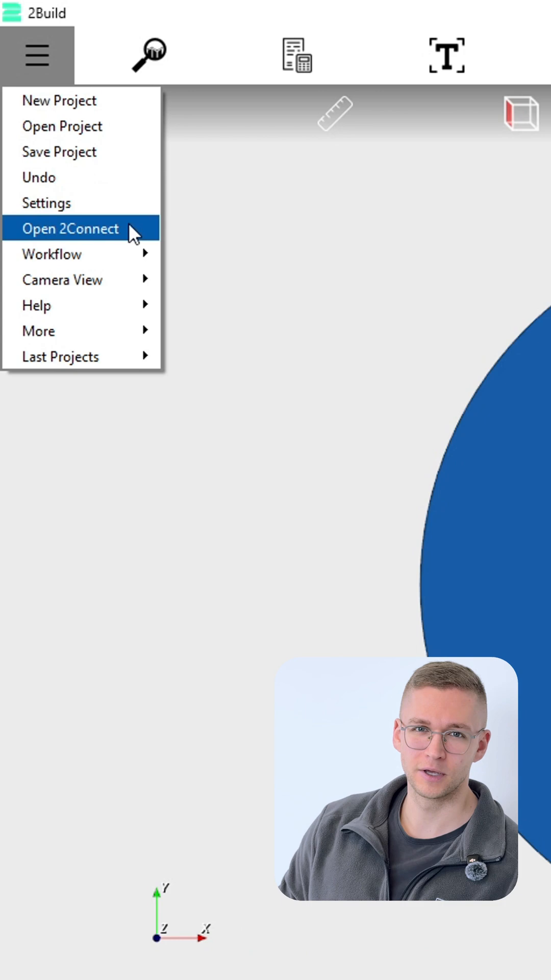
click(70, 228)
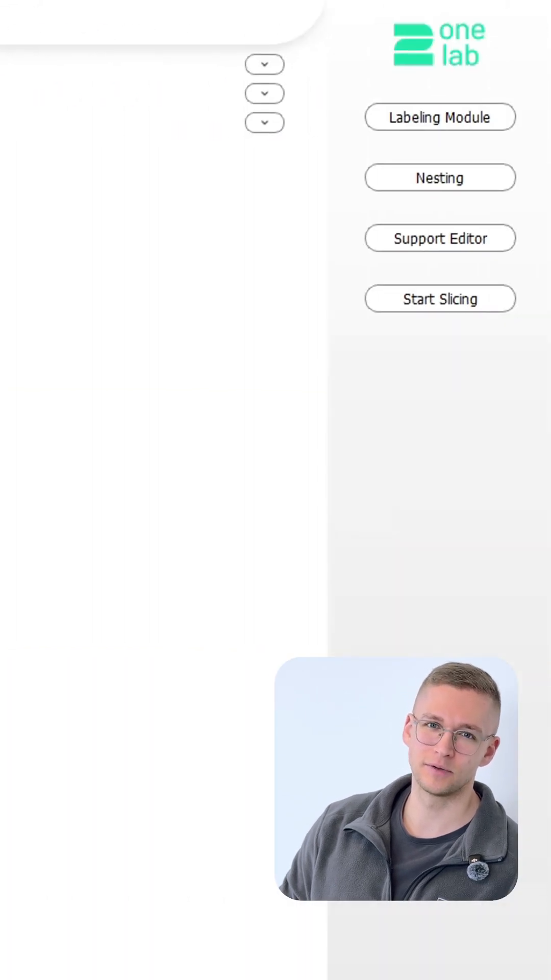
click(41, 61)
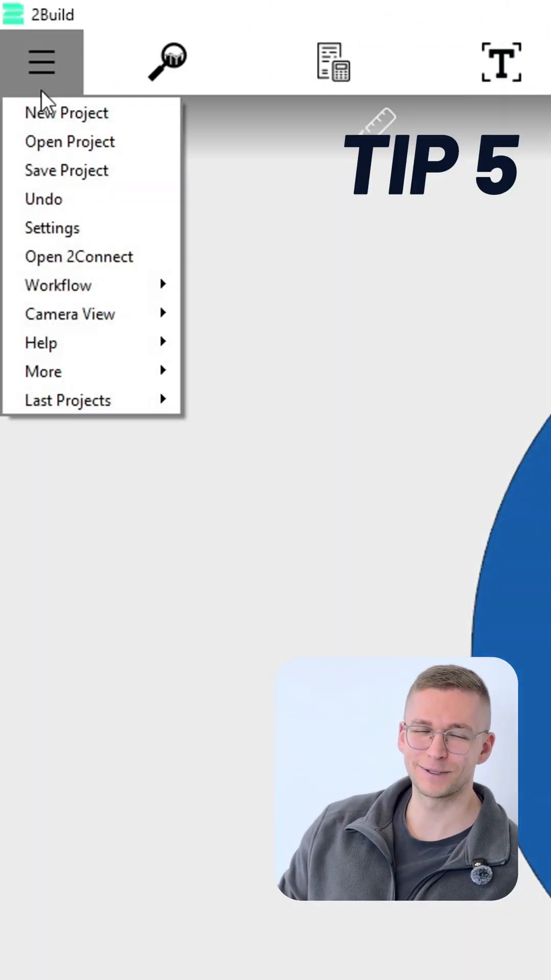
- Set the Global Settings powder price to 280 EUR/kg, with electricity at 0.27 EUR/kWh
click(53, 228)
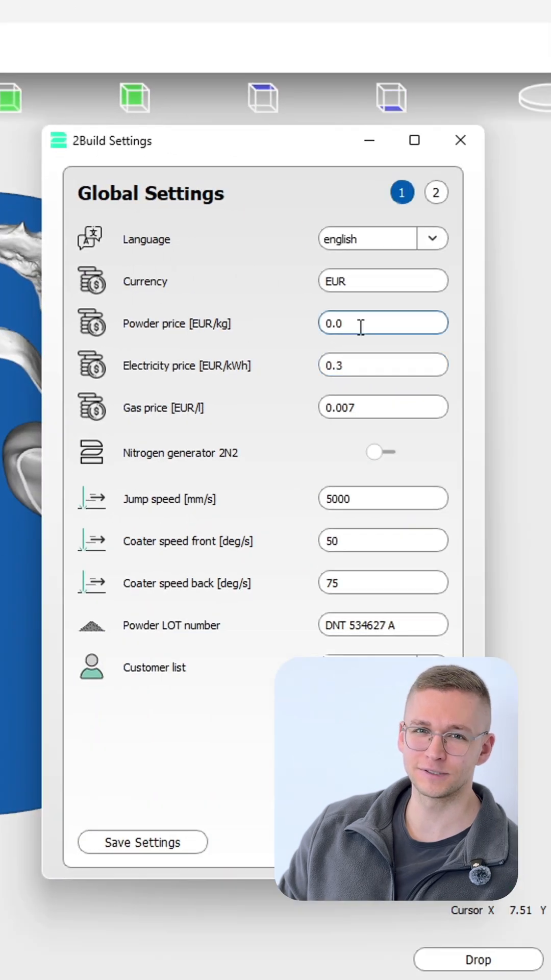
text(280)
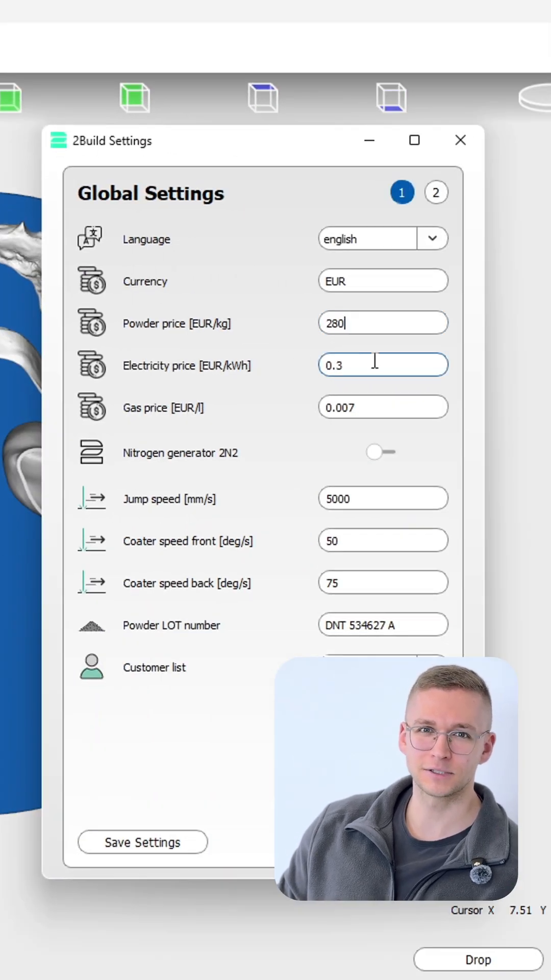
click(382, 407)
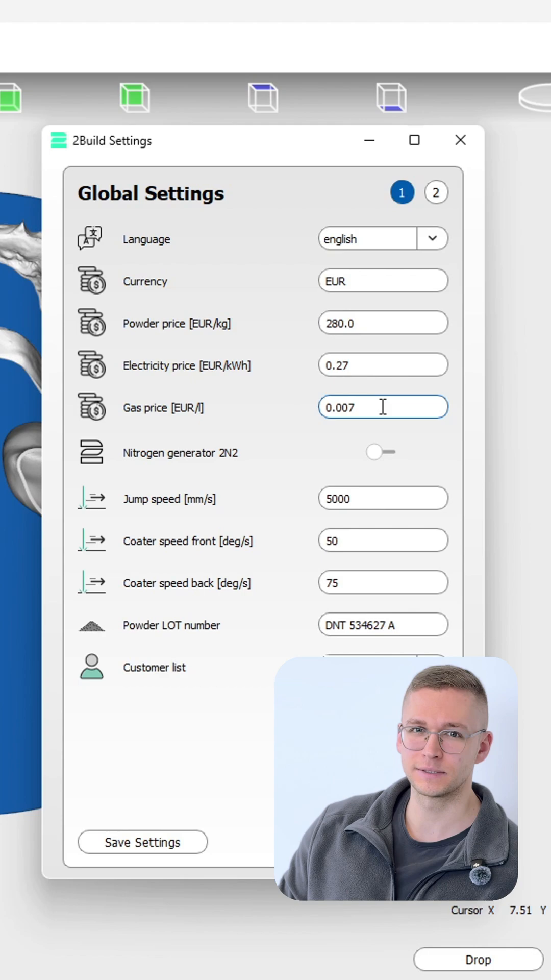